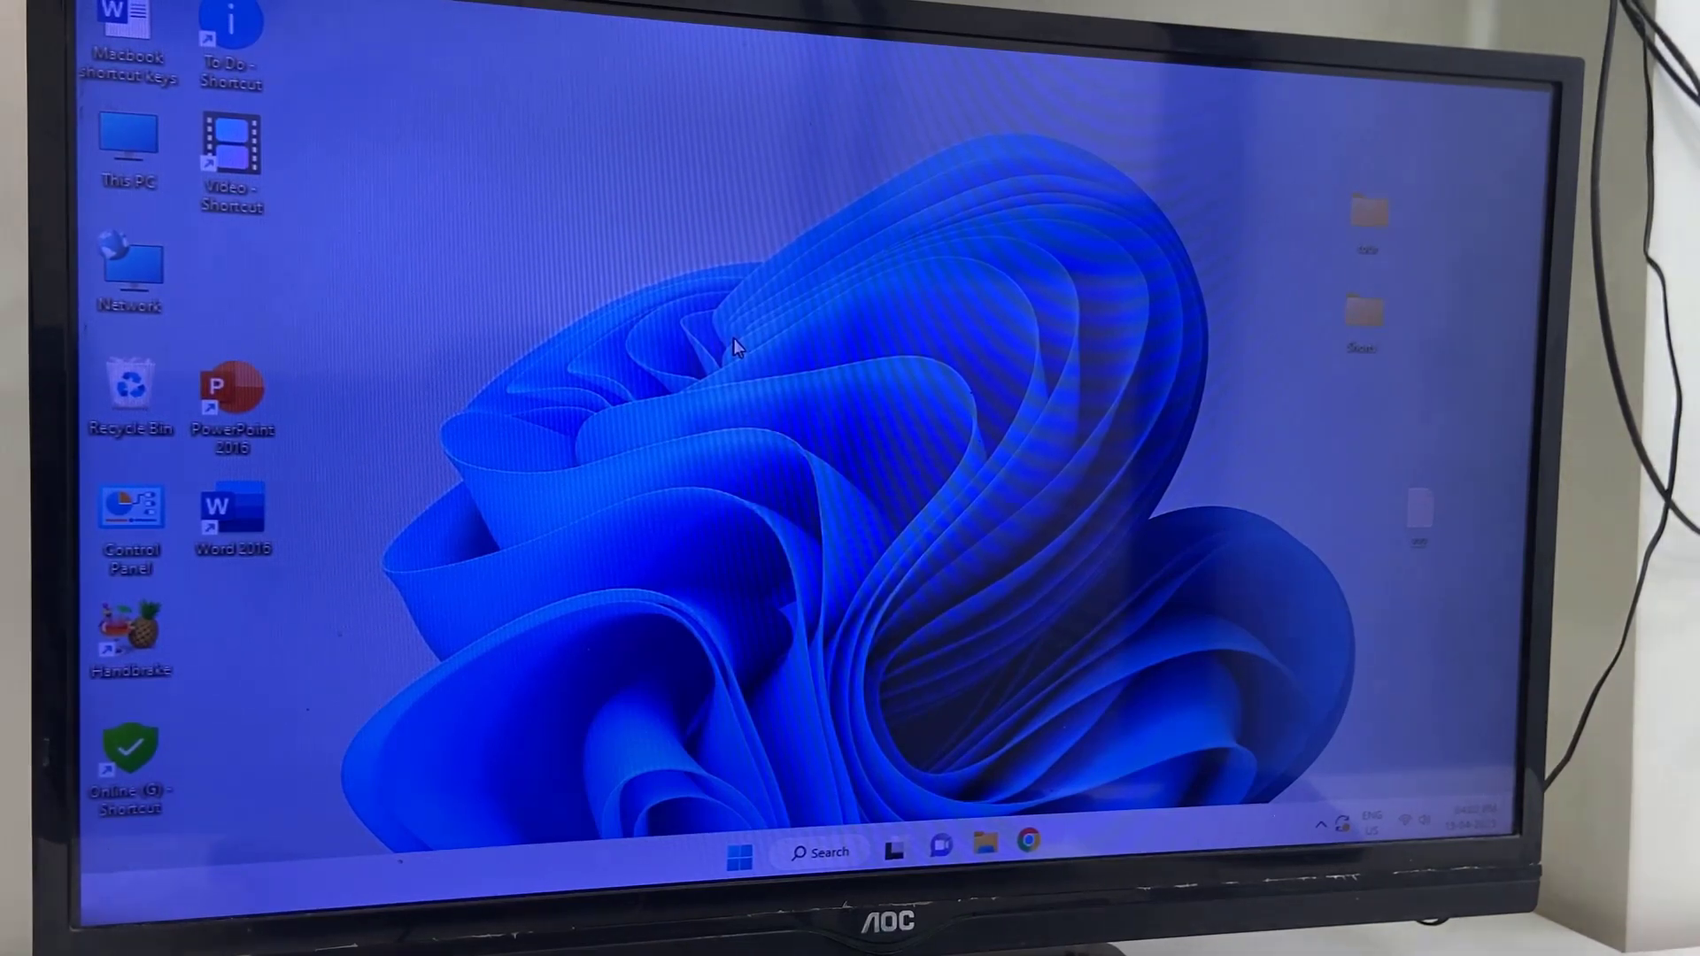
mouse_move(700, 241)
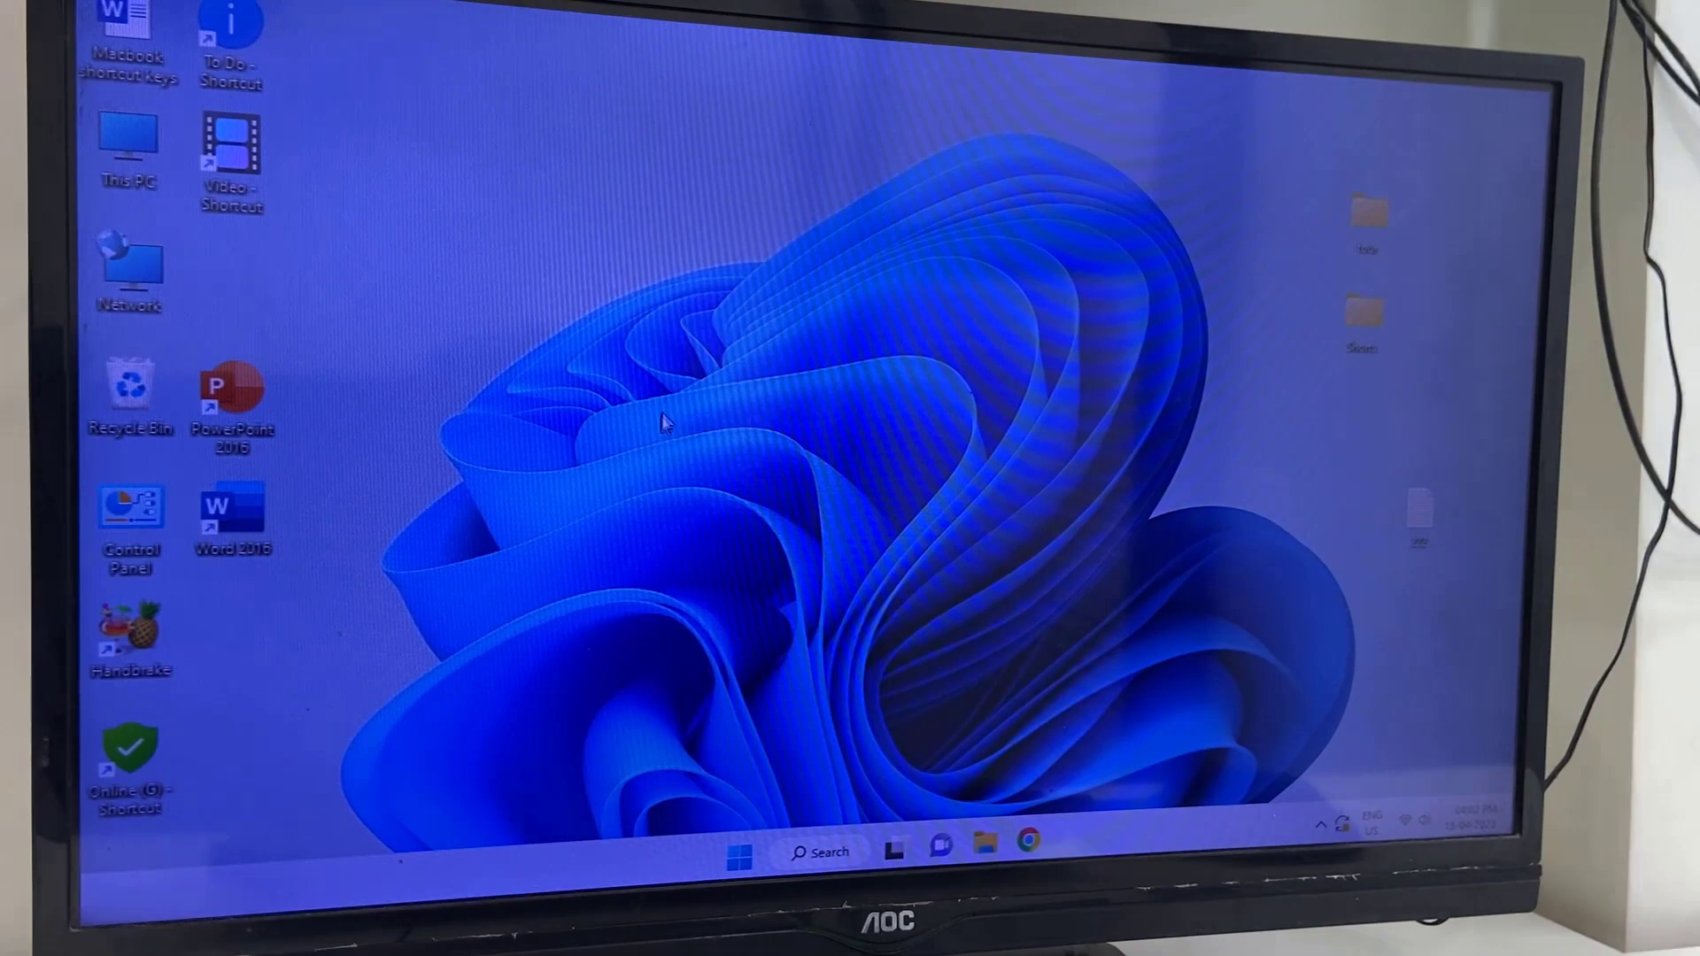
Launch the Settings app from the Start menu's pinned apps.
click(736, 852)
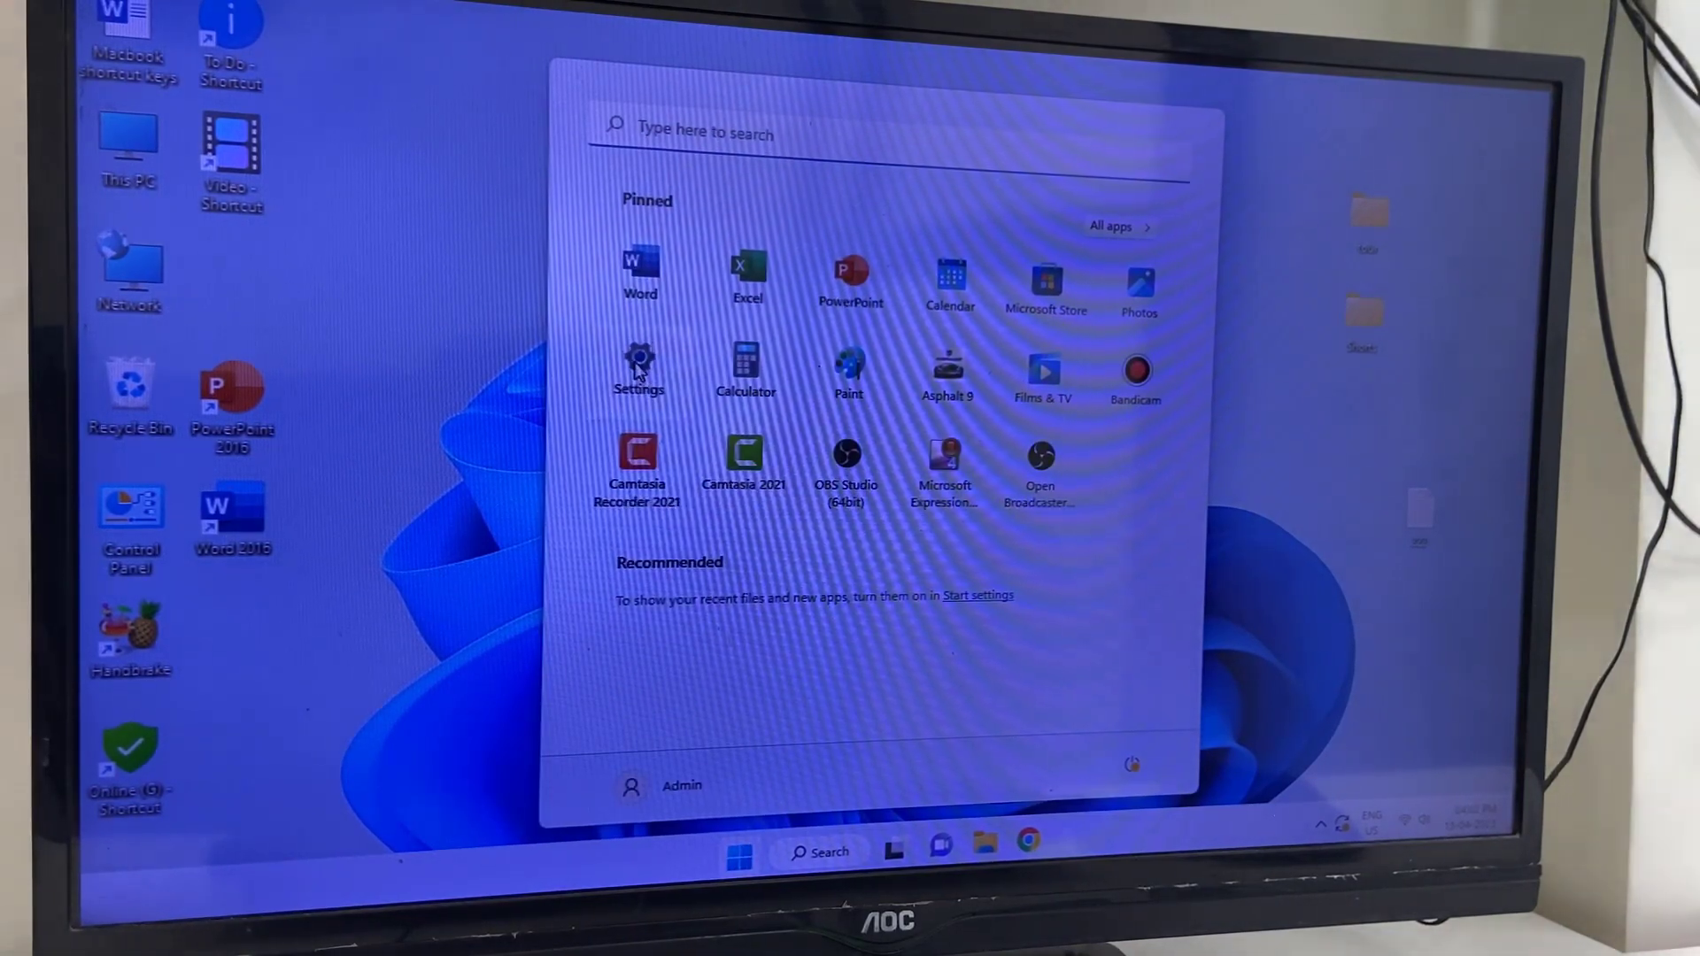
click(639, 368)
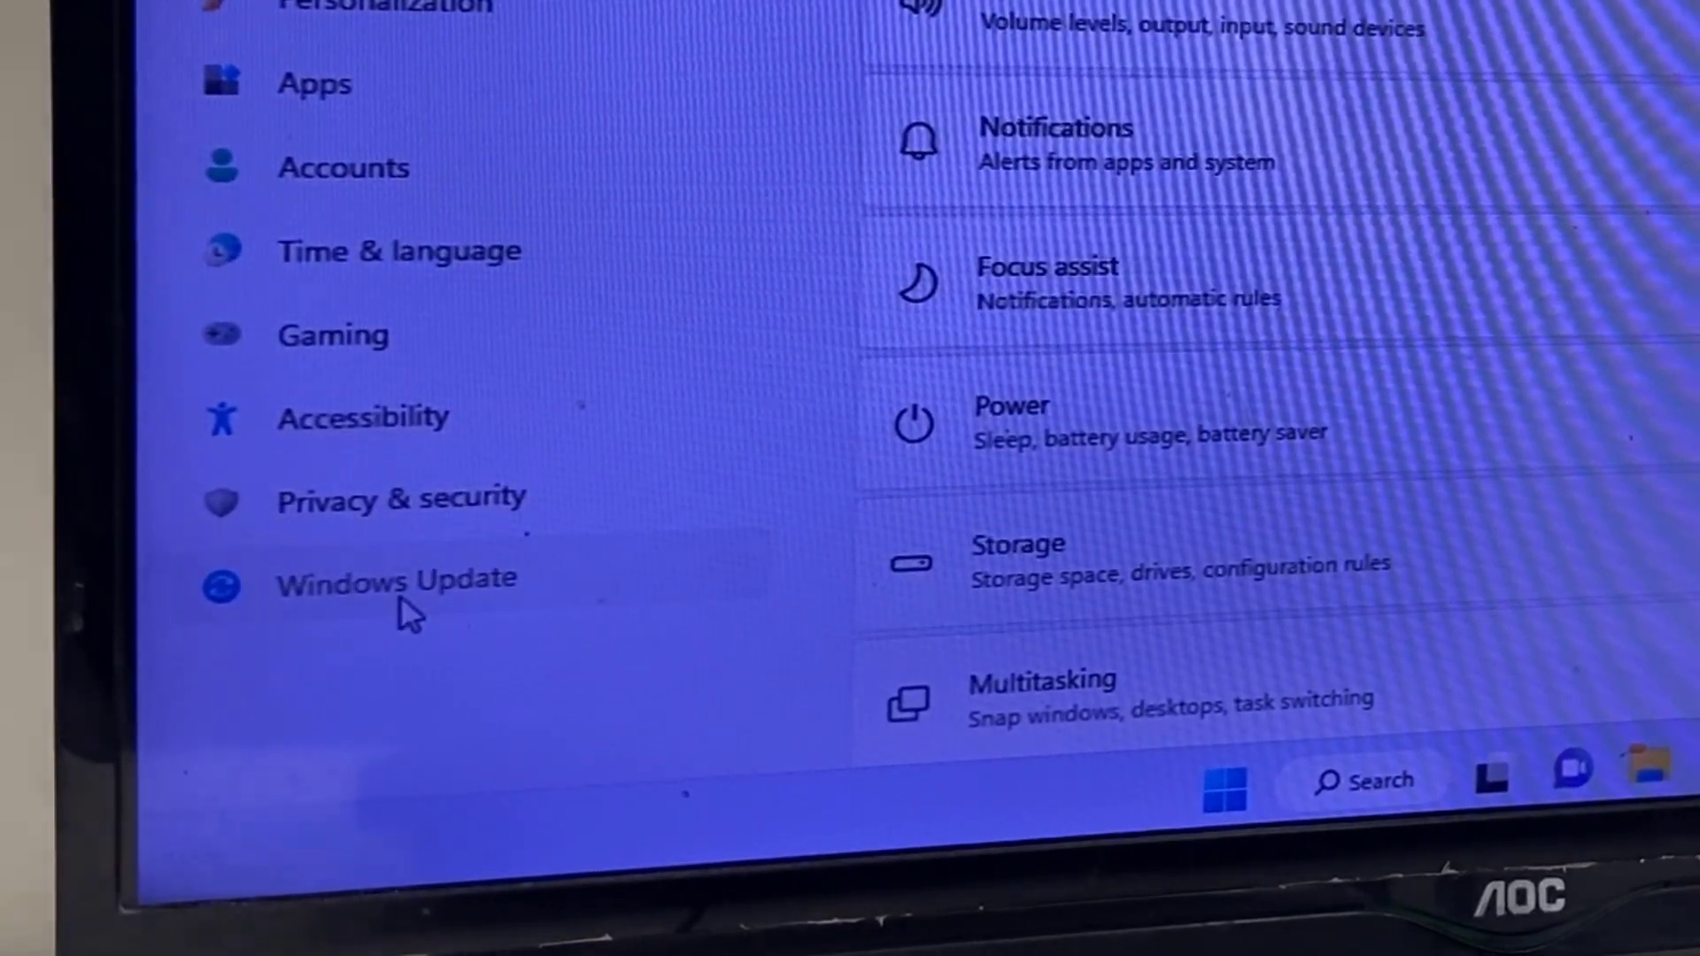
Show the Windows Update page with KB5025224 pending restart.
click(395, 577)
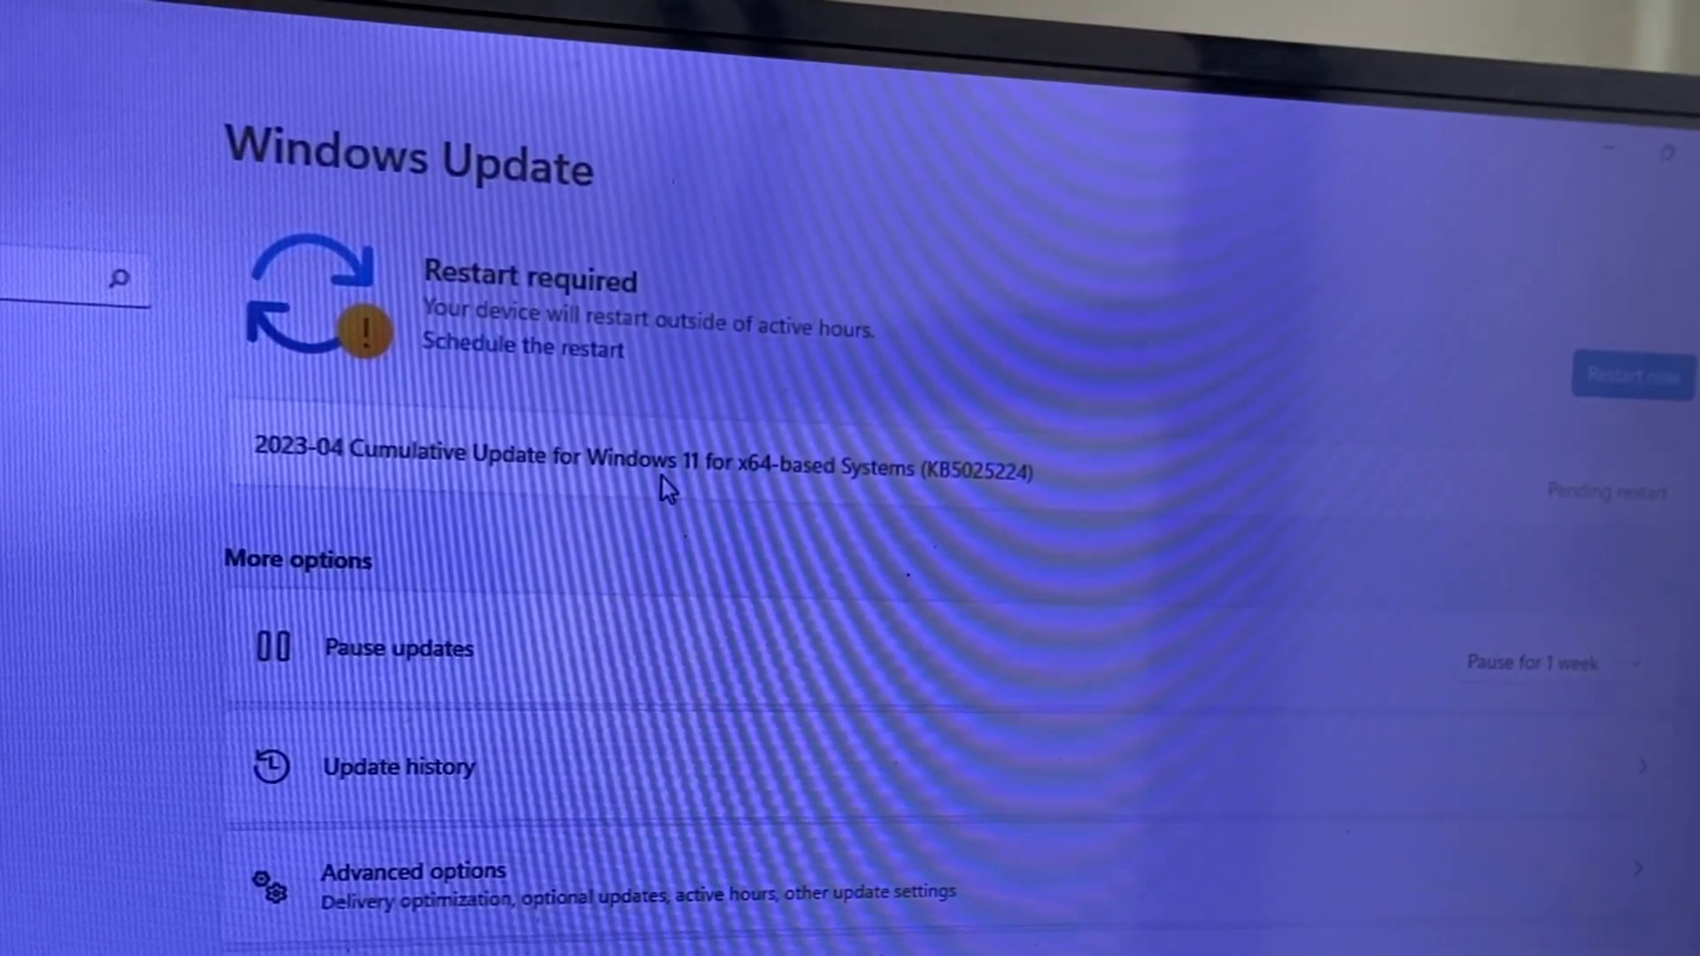
mouse_move(1496, 349)
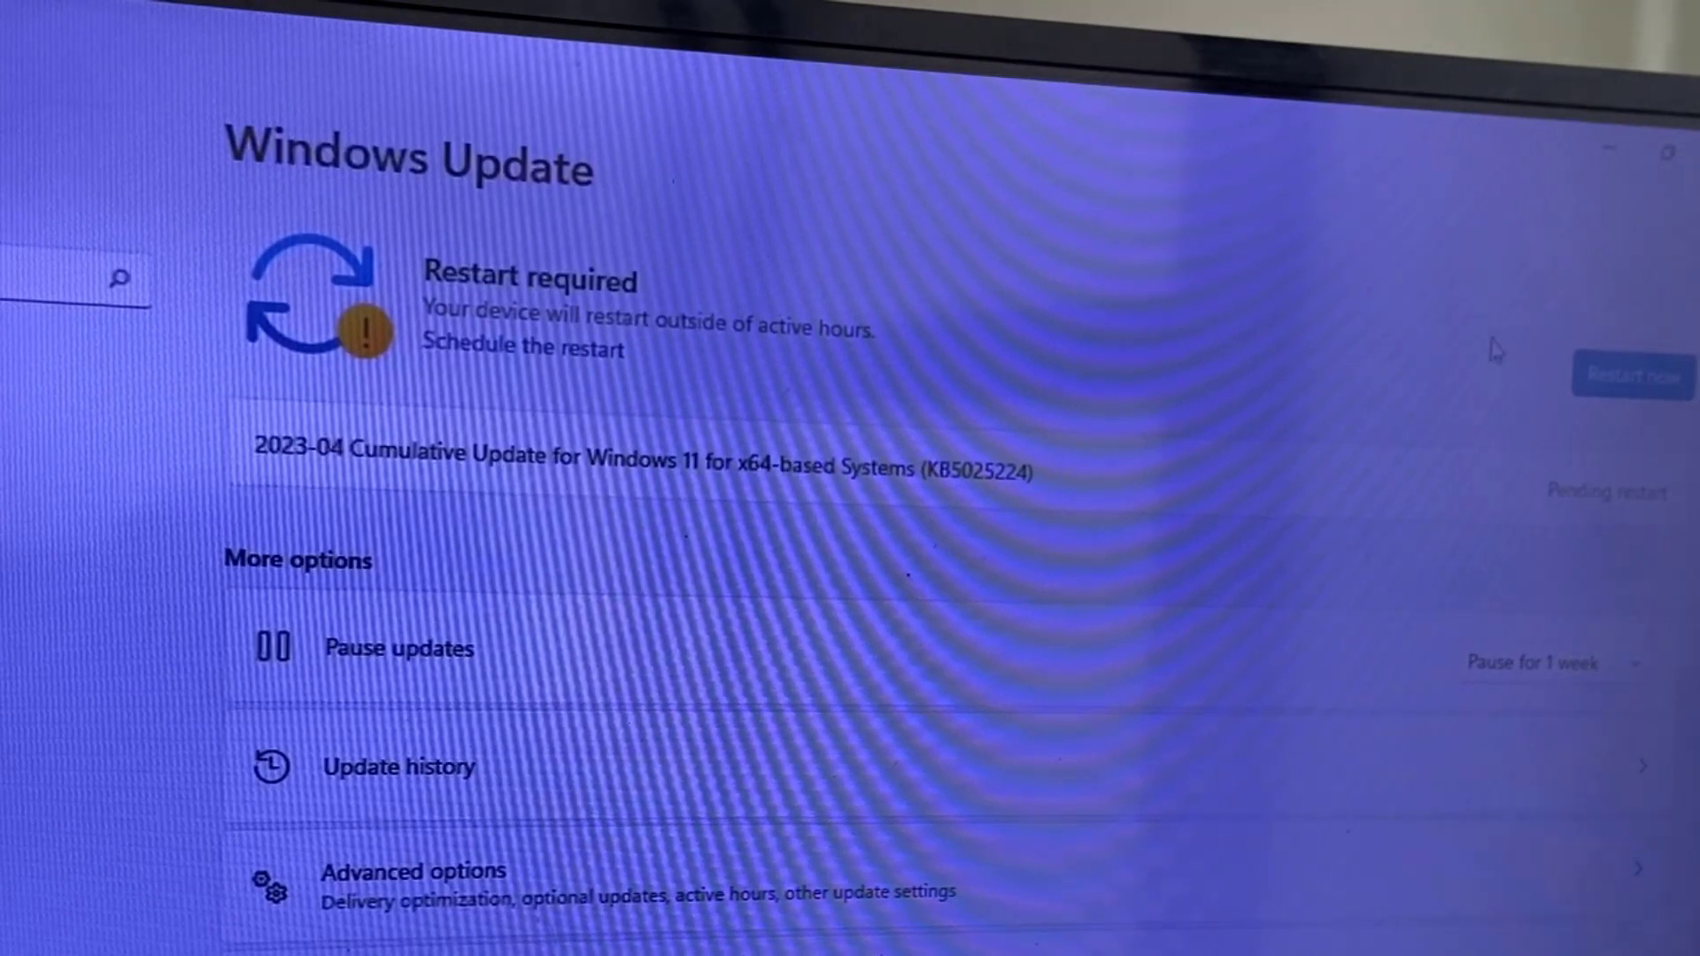
mouse_move(1551, 379)
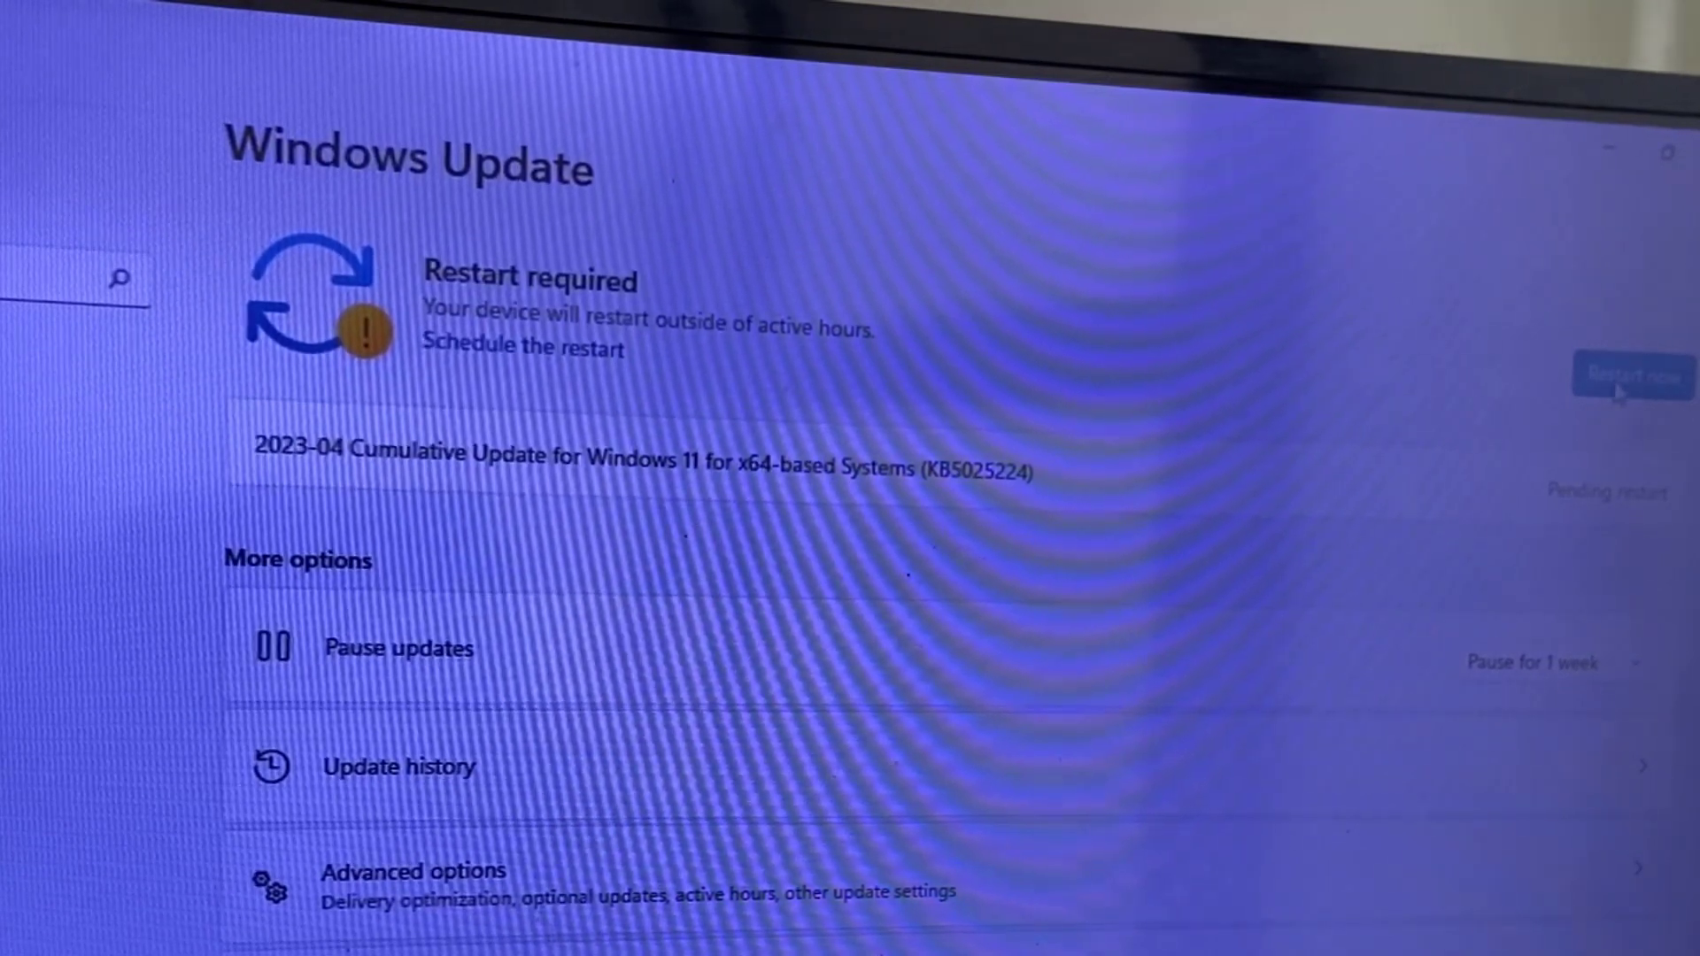
click(1631, 376)
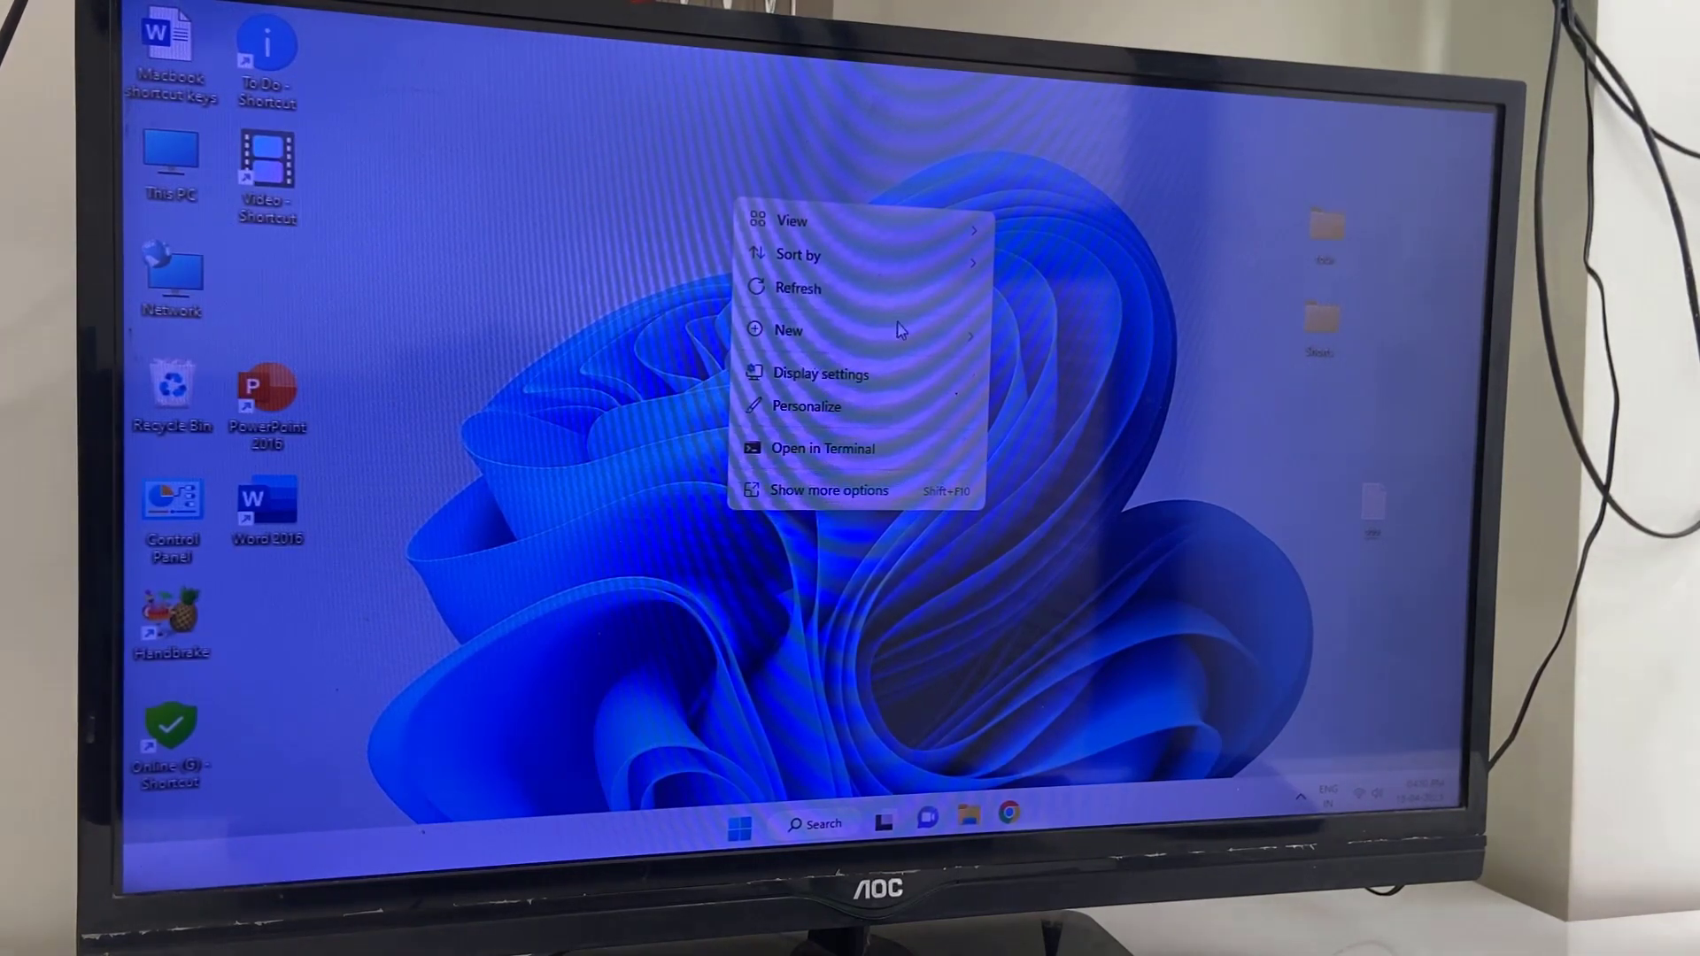
click(894, 315)
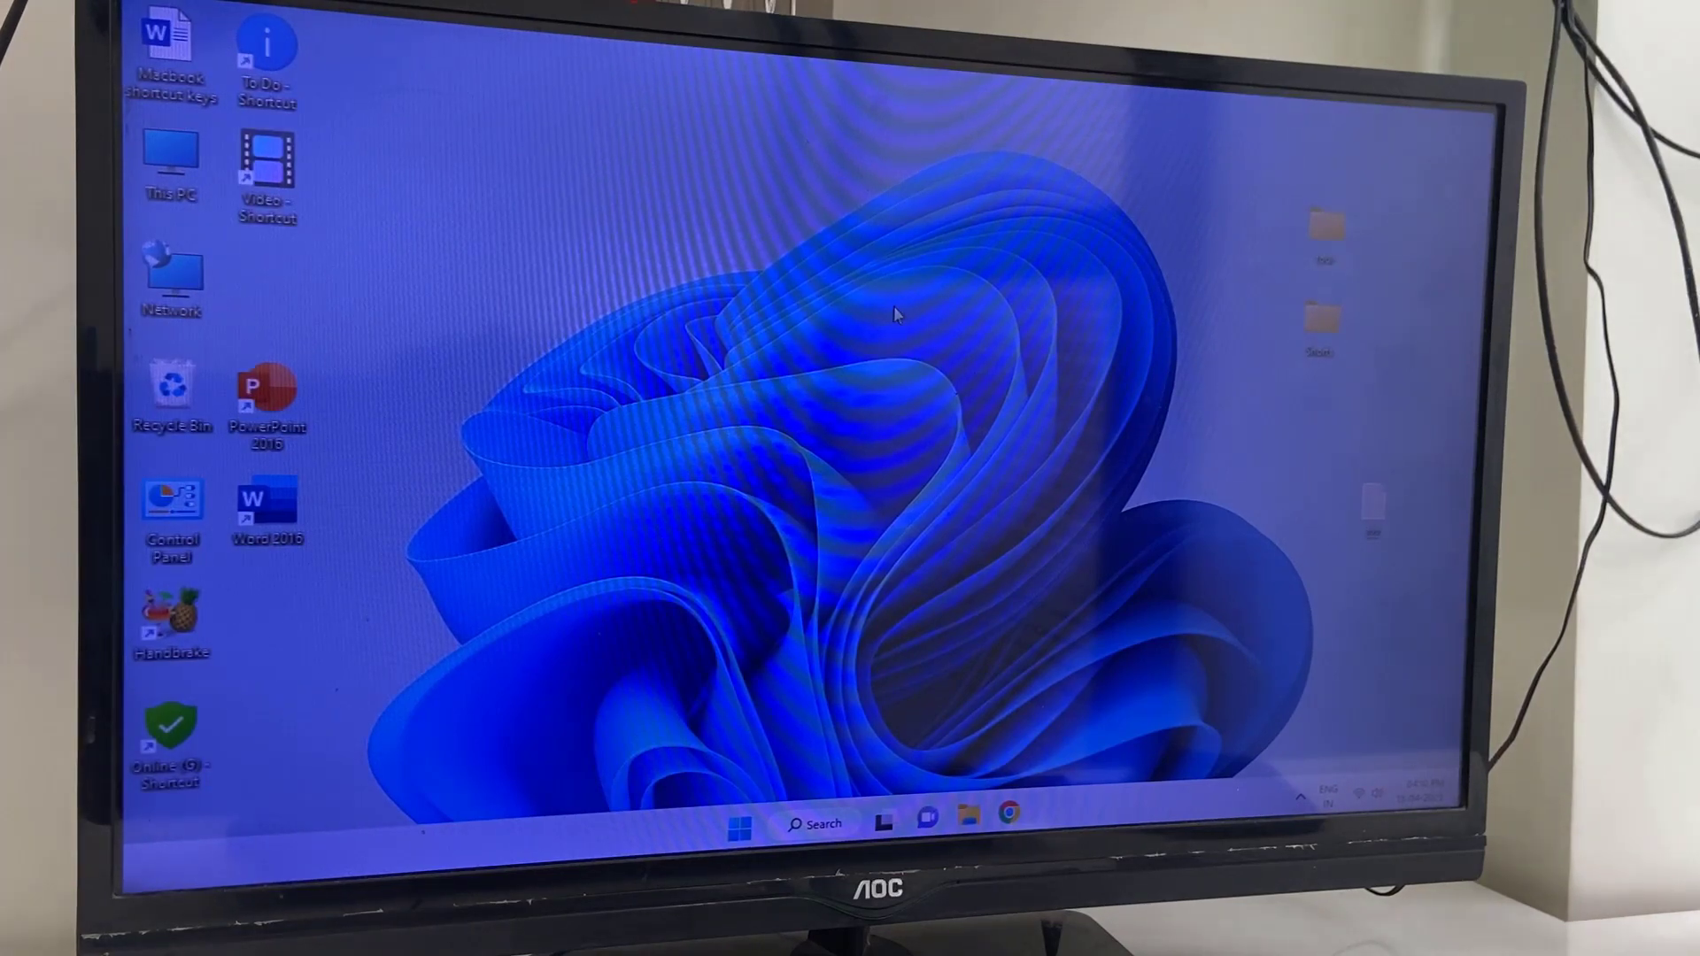